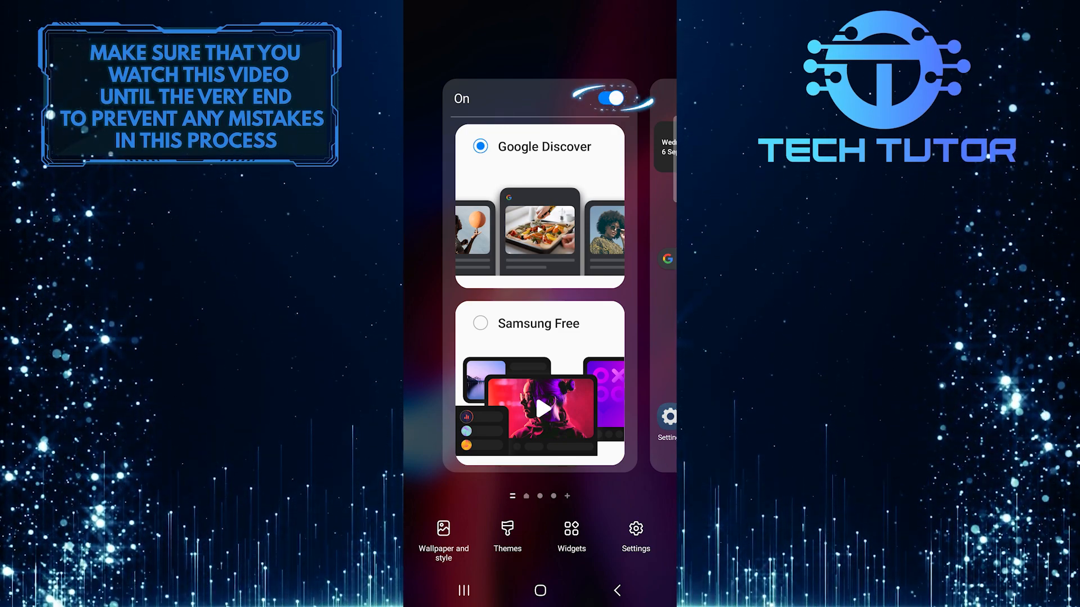
Step: Bring up the leftmost page's feed settings showing Google Discover with its On switch
left_click(610, 98)
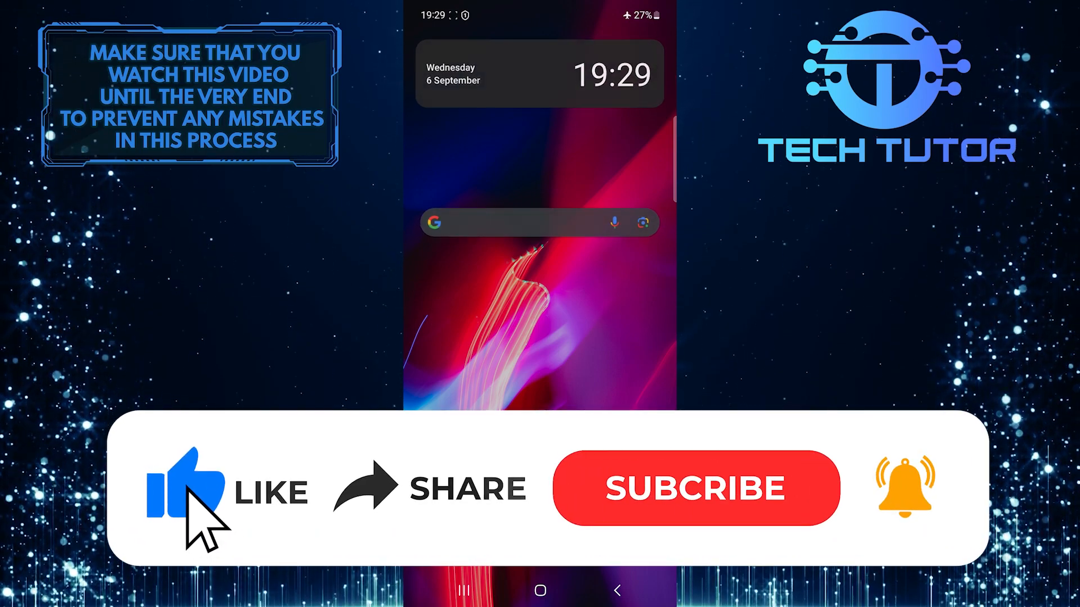
mouse_move(562, 524)
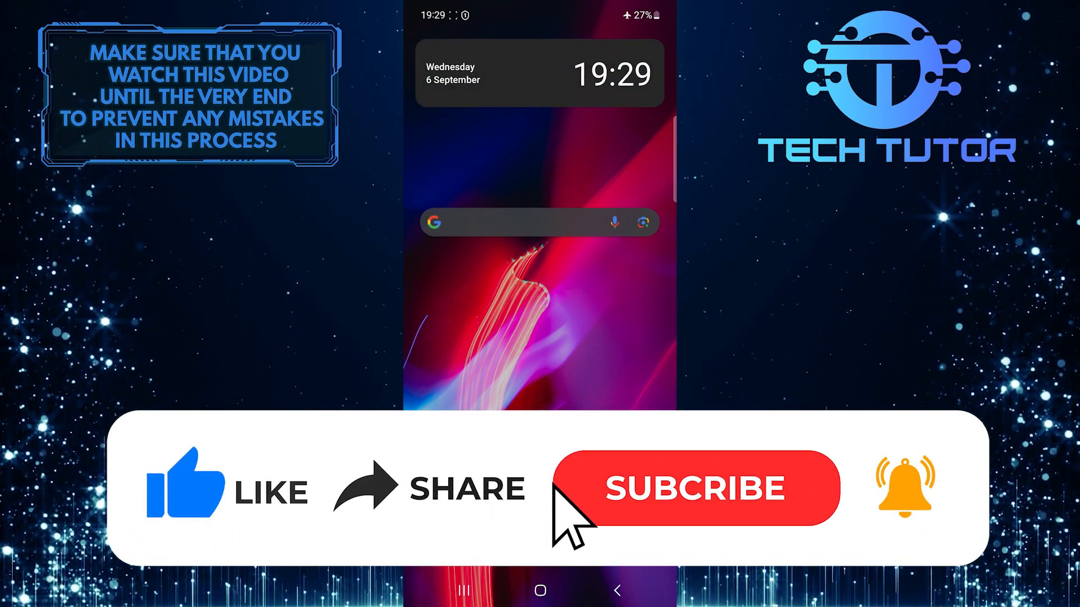
Step: Leave edit mode and return to the main home screen with clock and search bar
left_click(700, 495)
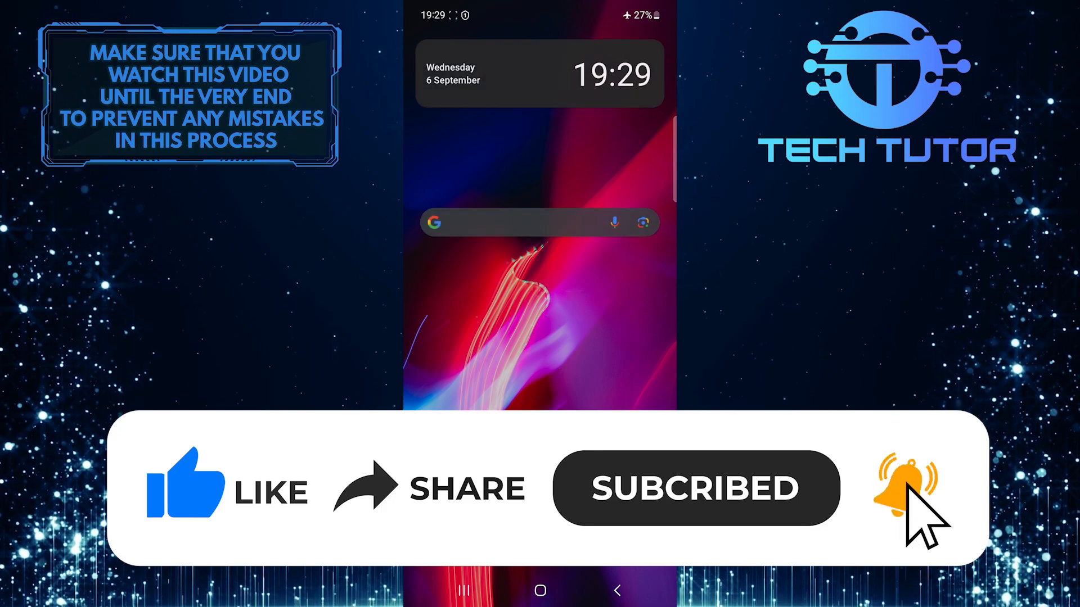